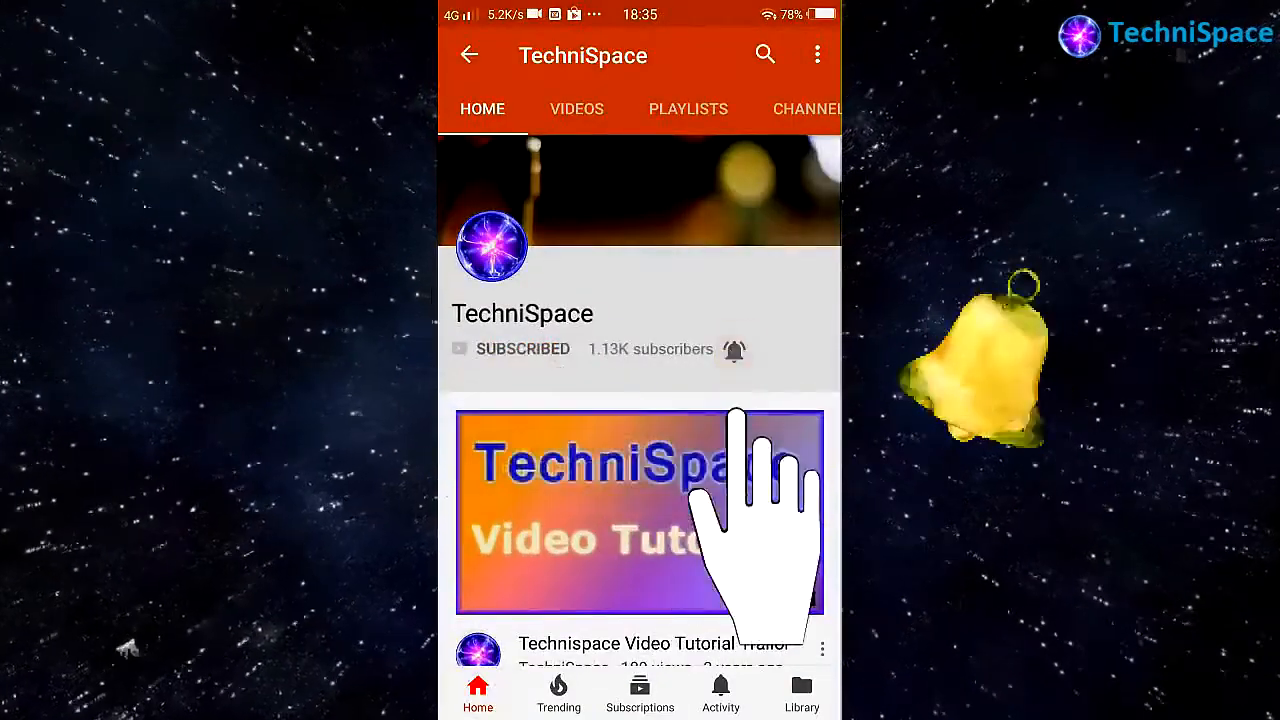
# Open the %temp% folder through the Run dialog, then bring up the taskbar's shortcut menu
pyautogui.click(734, 349)
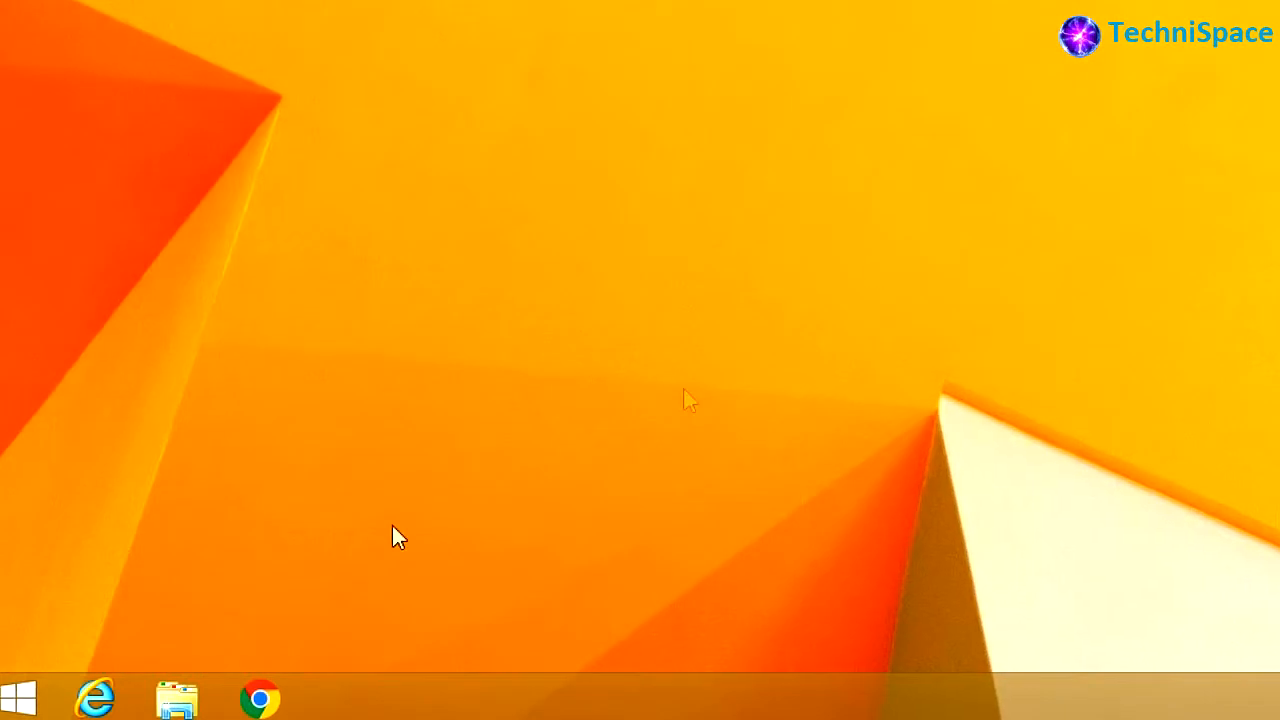
pyautogui.rightClick(177, 697)
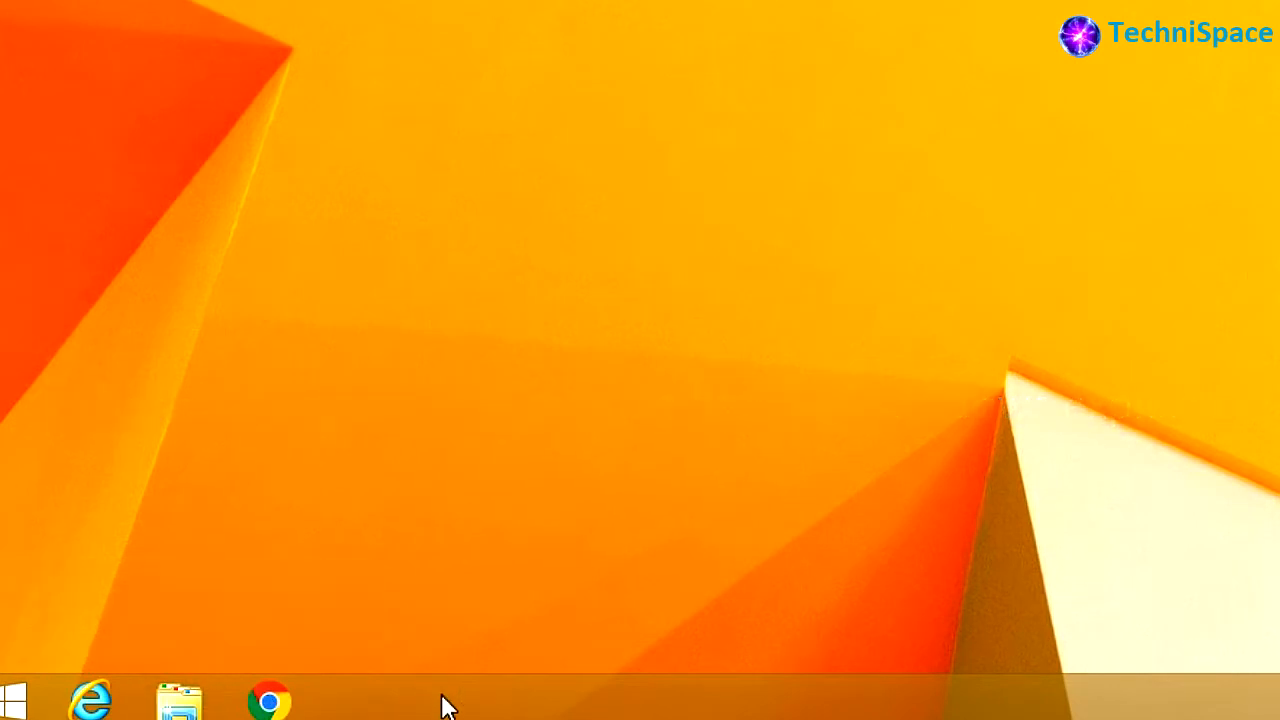
pyautogui.rightClick(268, 698)
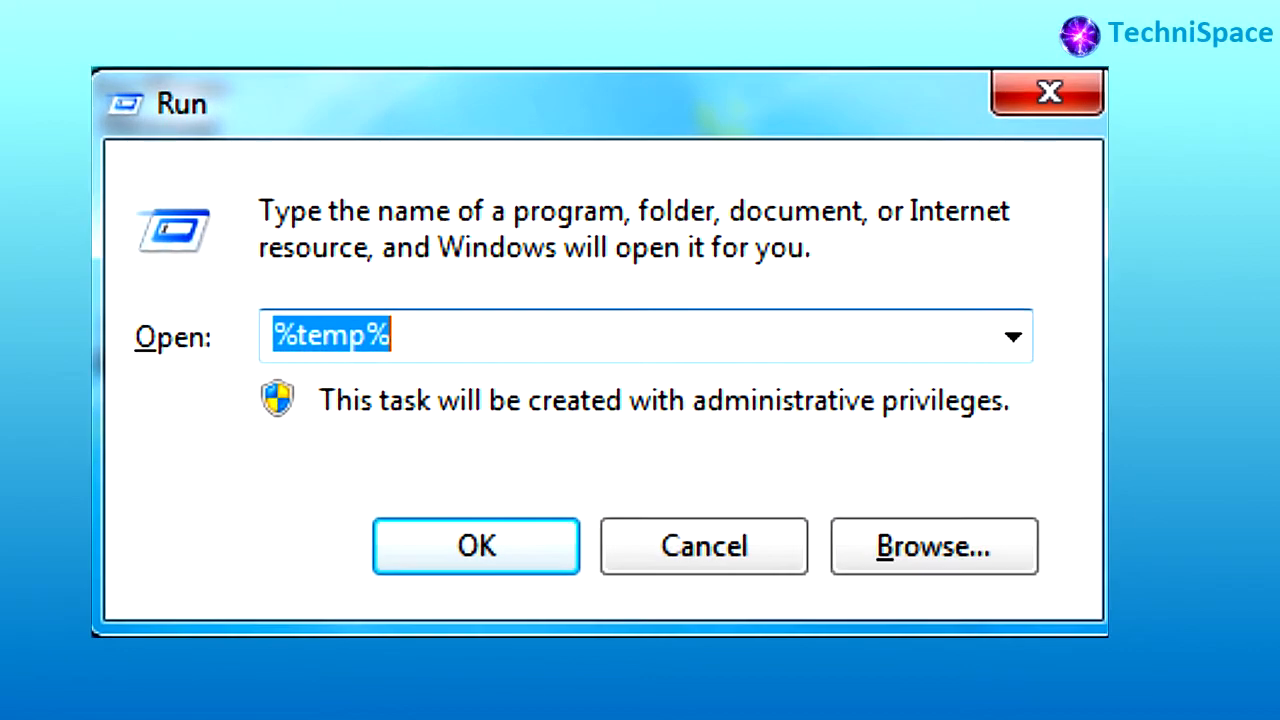
pyautogui.click(475, 545)
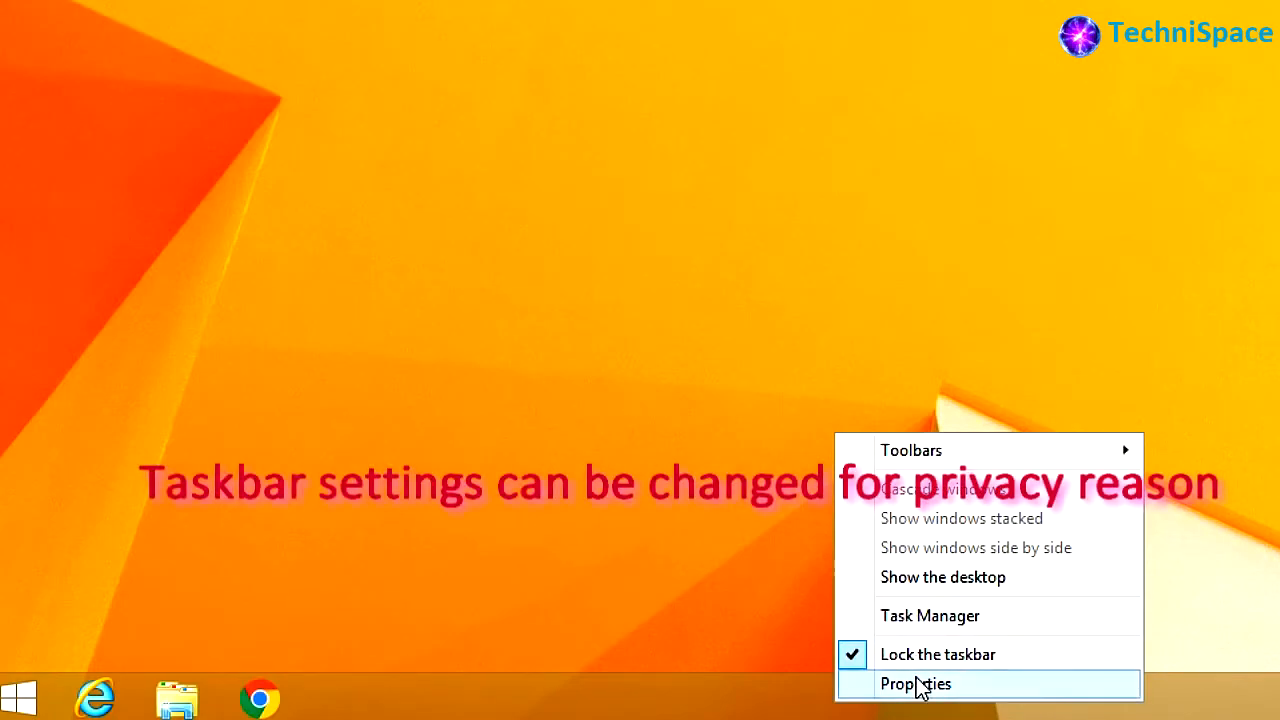
# Review the Taskbar, Navigation and Toolbars pages of Taskbar and Navigation properties without changes
pyautogui.click(916, 683)
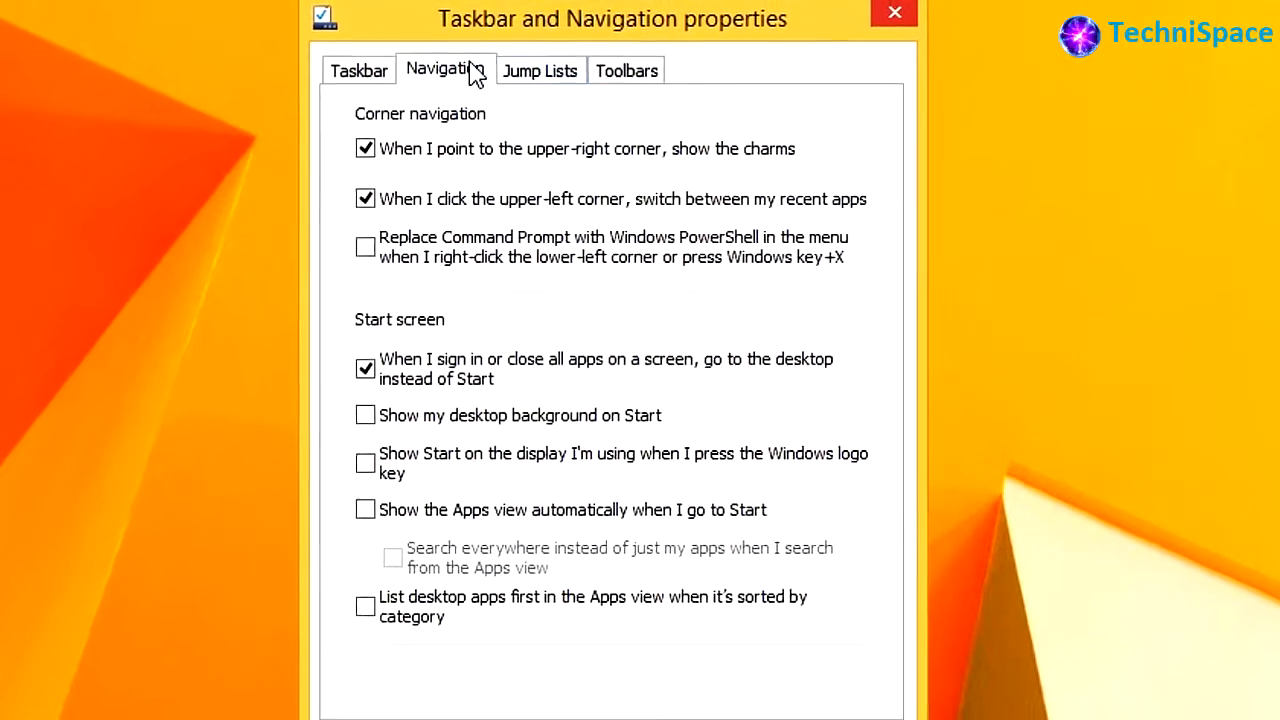
pyautogui.click(540, 70)
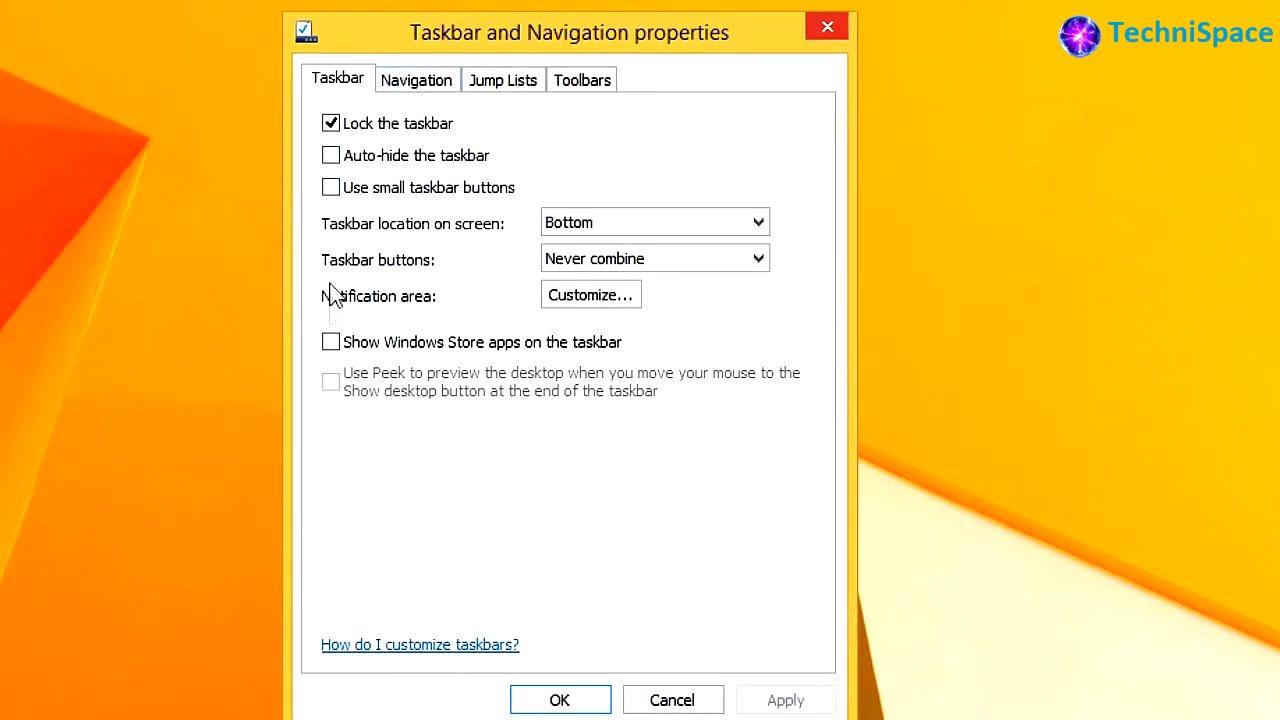
pyautogui.click(416, 80)
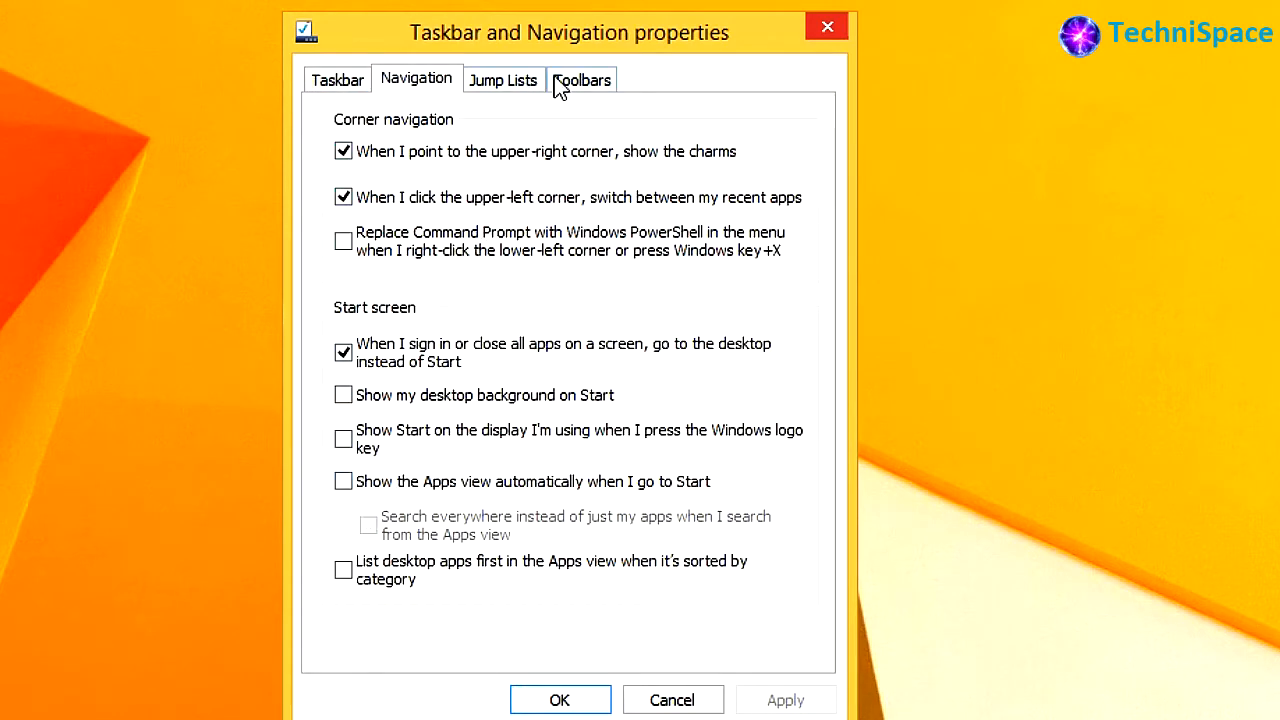
pyautogui.click(503, 80)
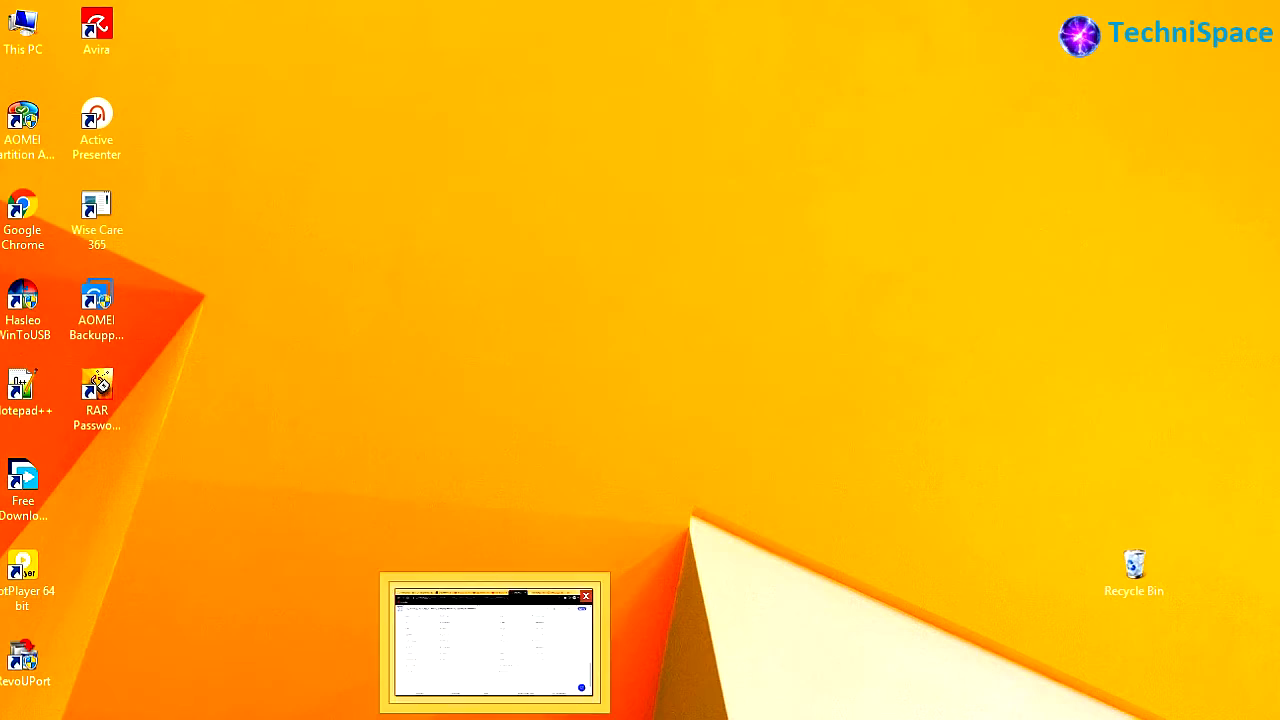
# Open This PC in File Explorer and show its Folder Options General page
pyautogui.rightClick(493, 640)
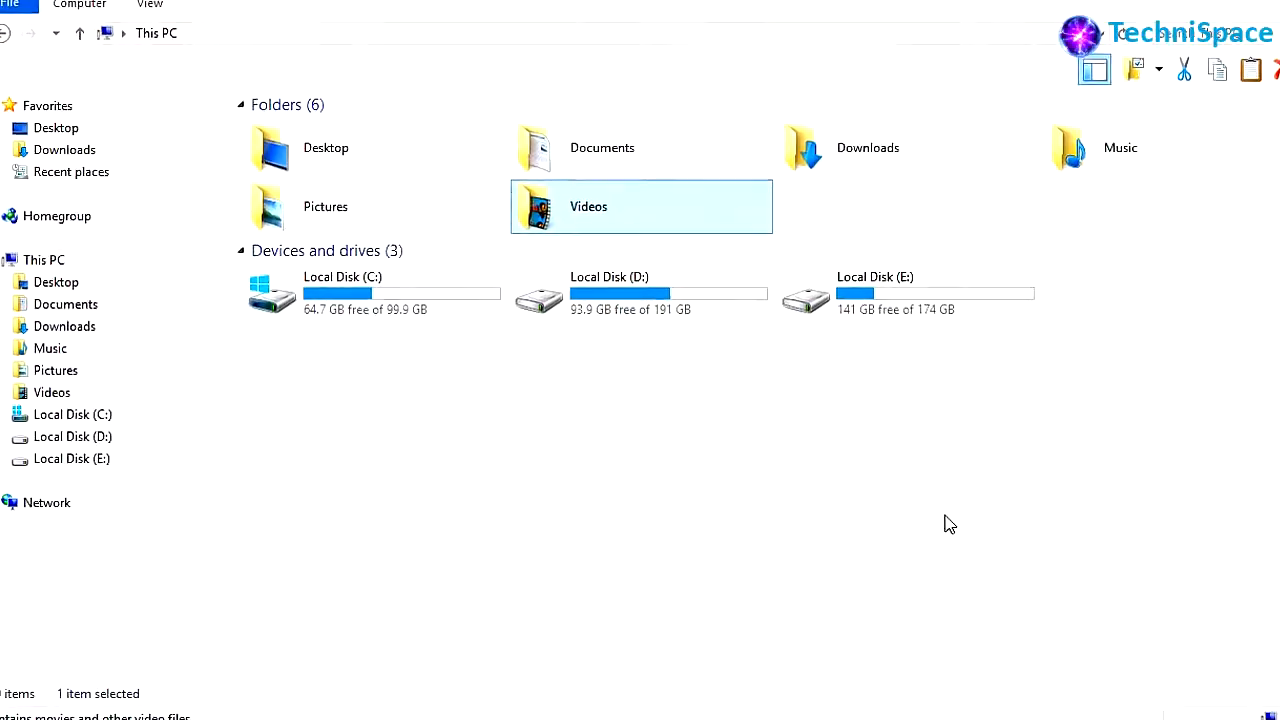
pyautogui.click(1122, 85)
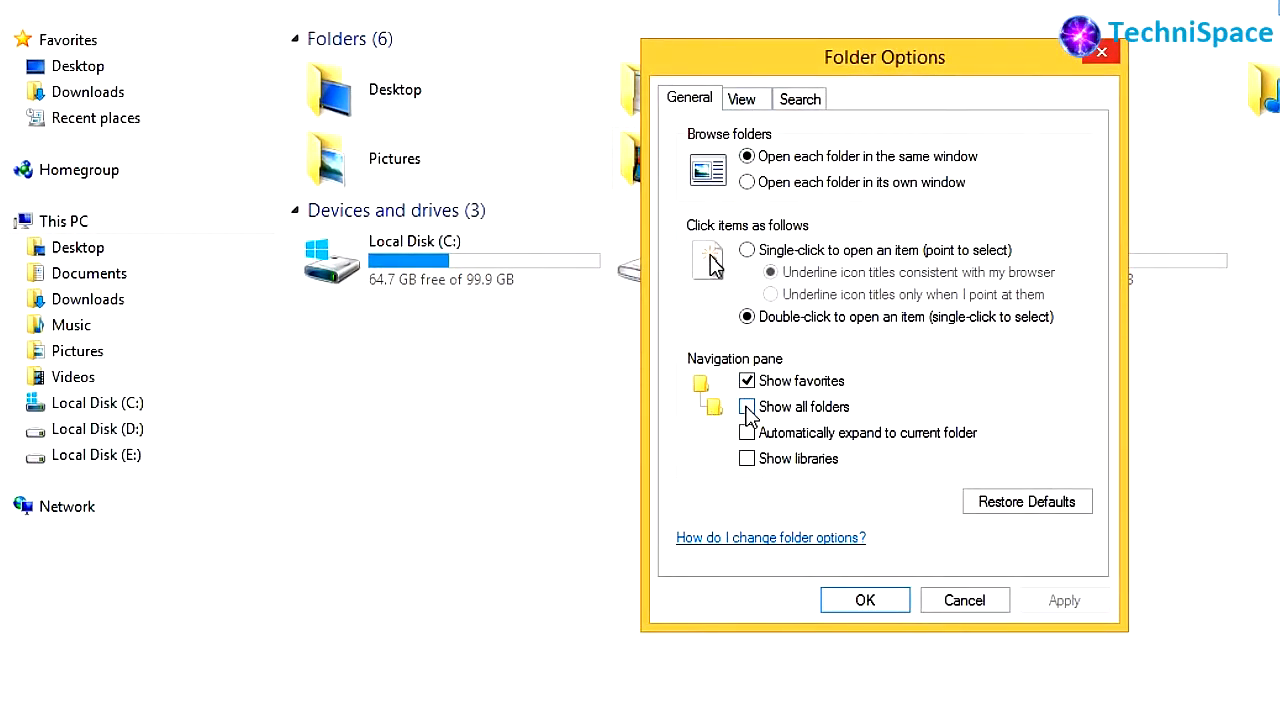
# Enable 'Show all folders' and 'Automatically expand to current folder', then apply
pyautogui.click(746, 406)
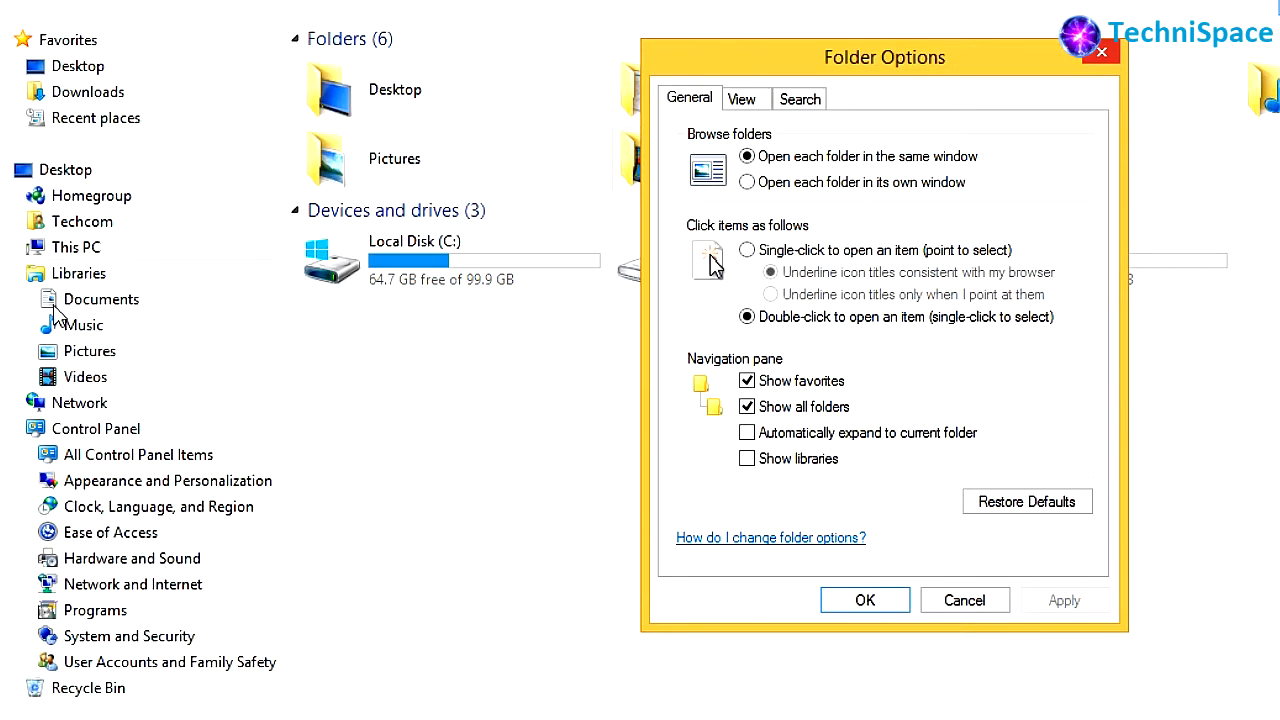
pyautogui.moveTo(720, 500)
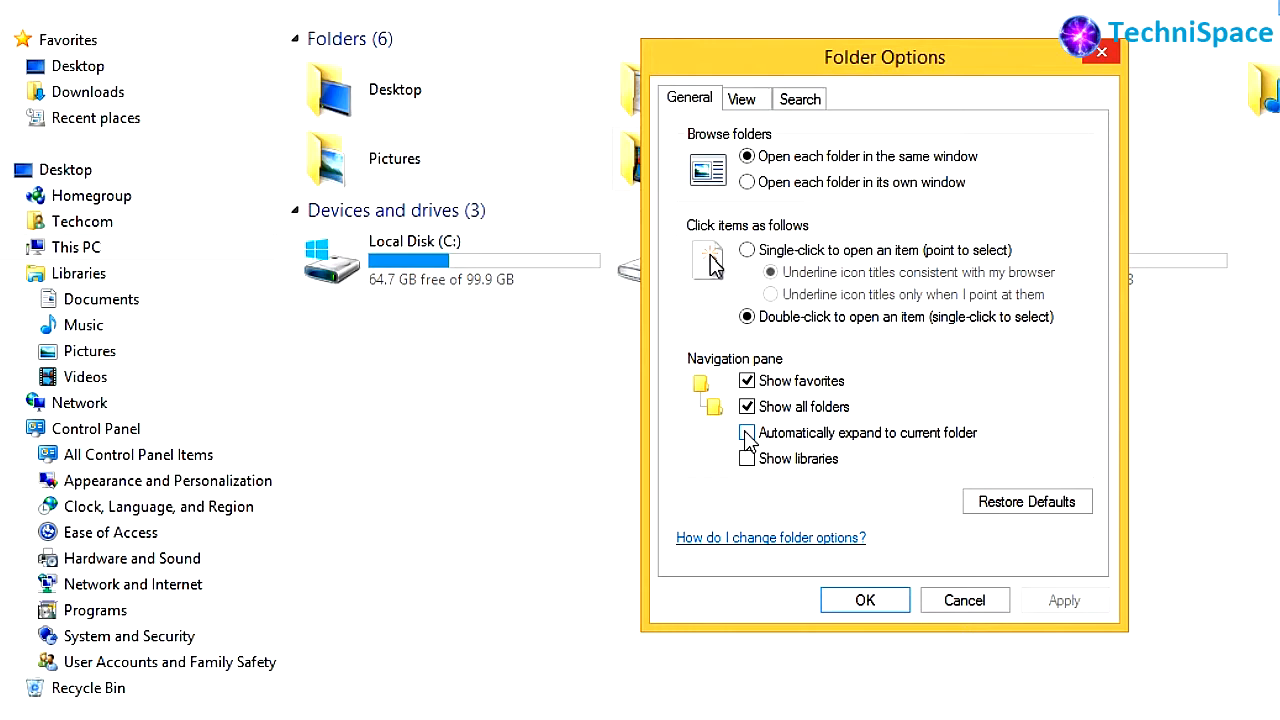
pyautogui.click(747, 432)
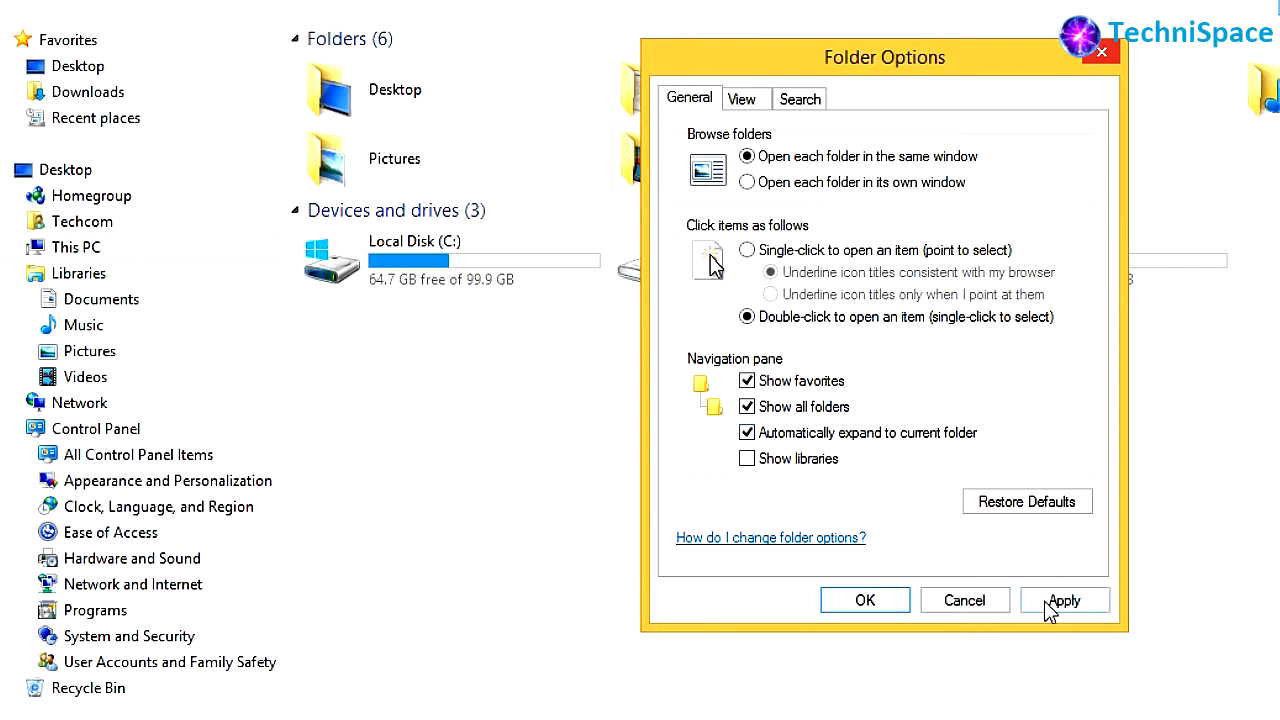
pyautogui.click(864, 600)
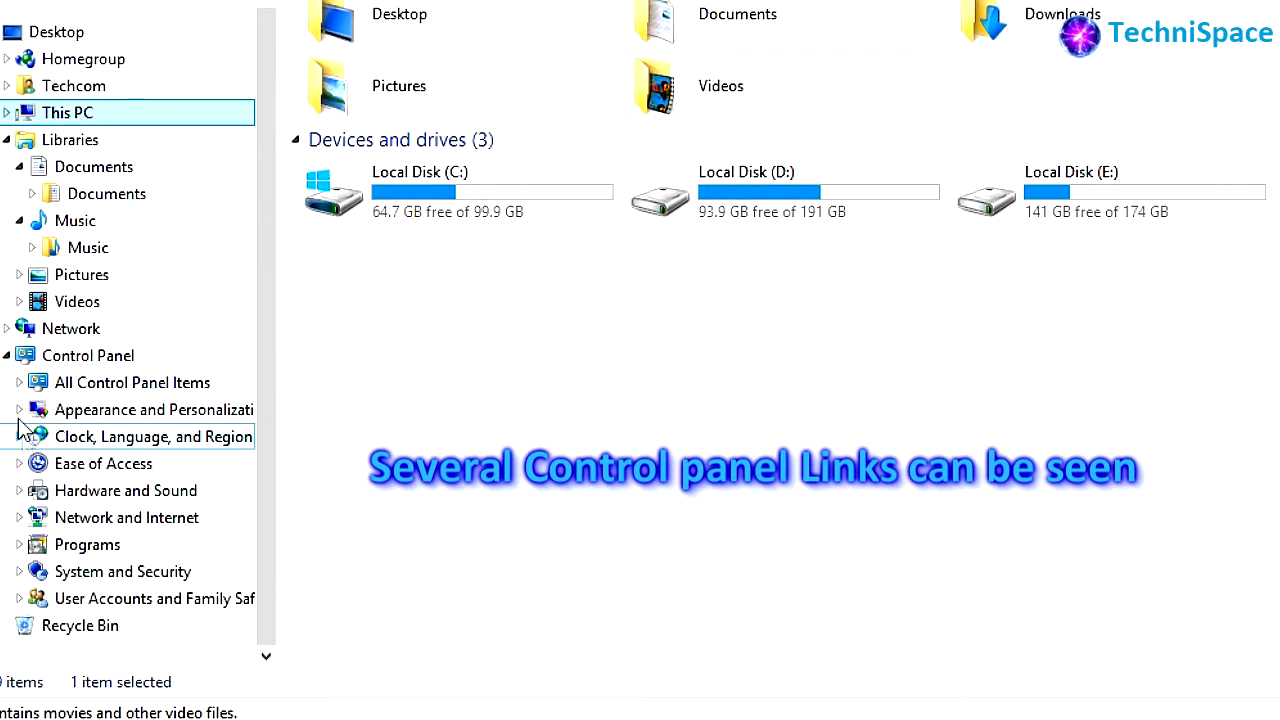
# Scroll the navigation pane through the expanded Control Panel entries
pyautogui.scroll(-3)
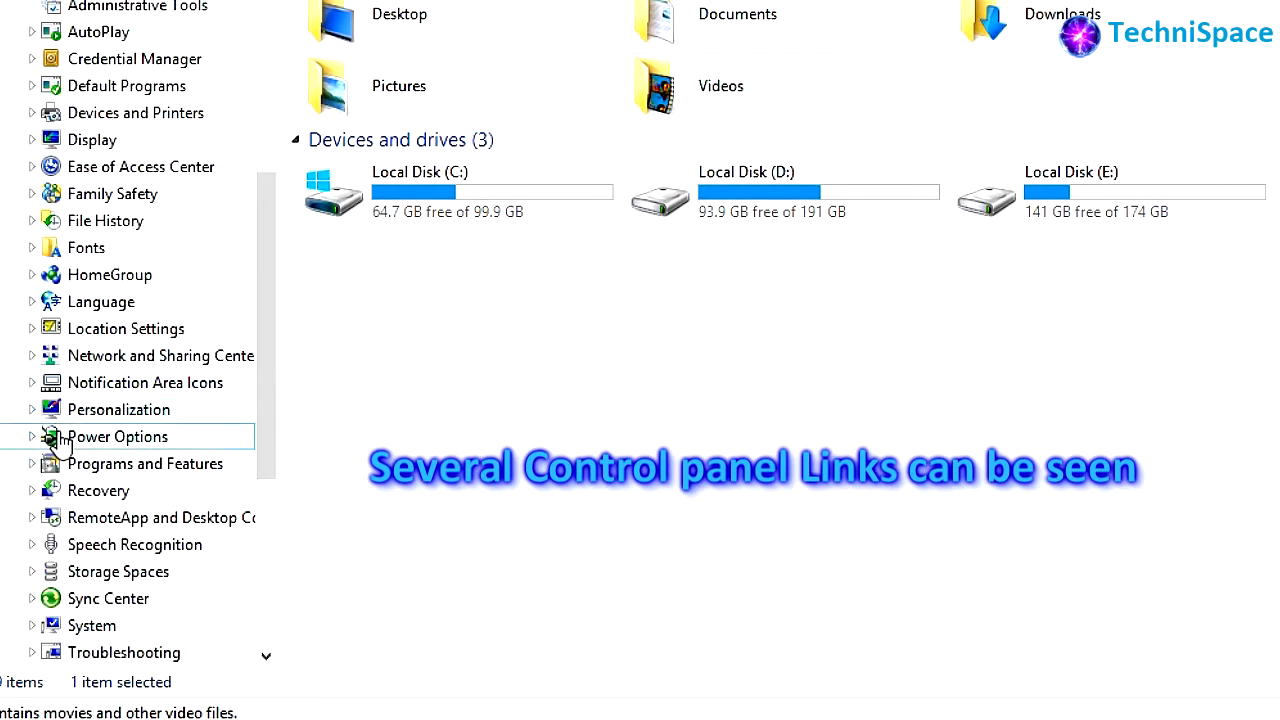
pyautogui.scroll(-3)
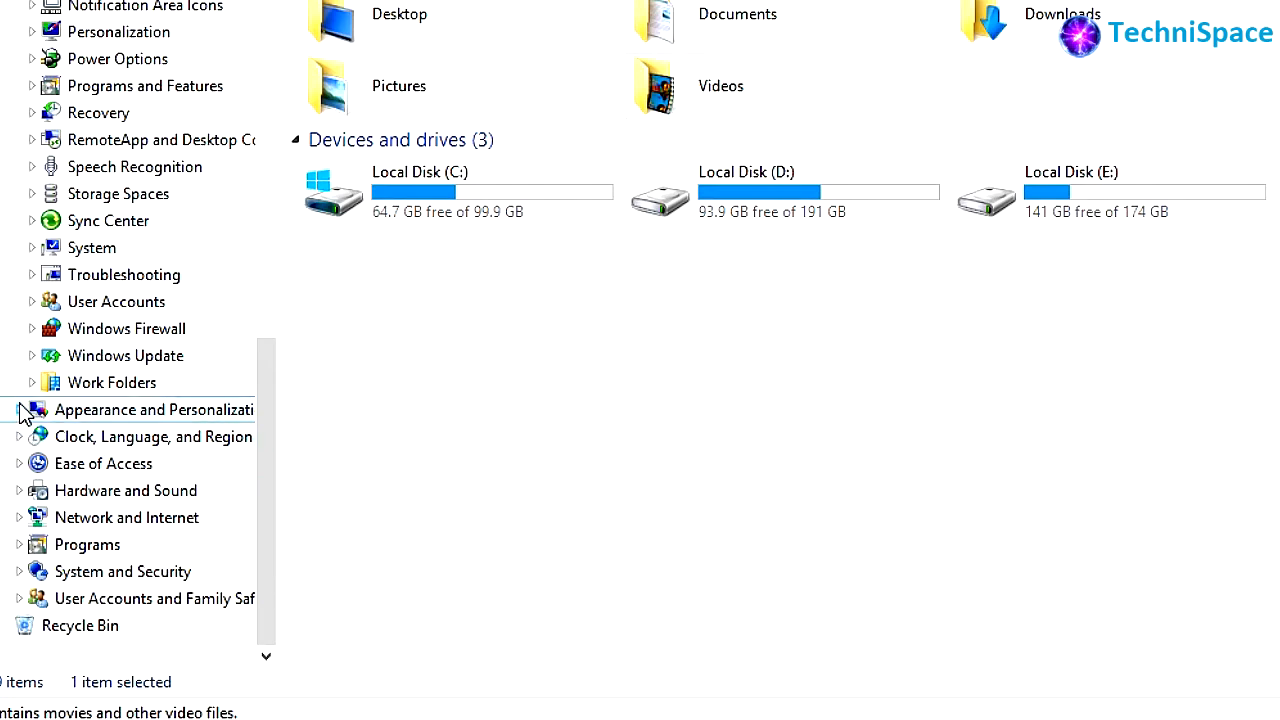
pyautogui.click(18, 409)
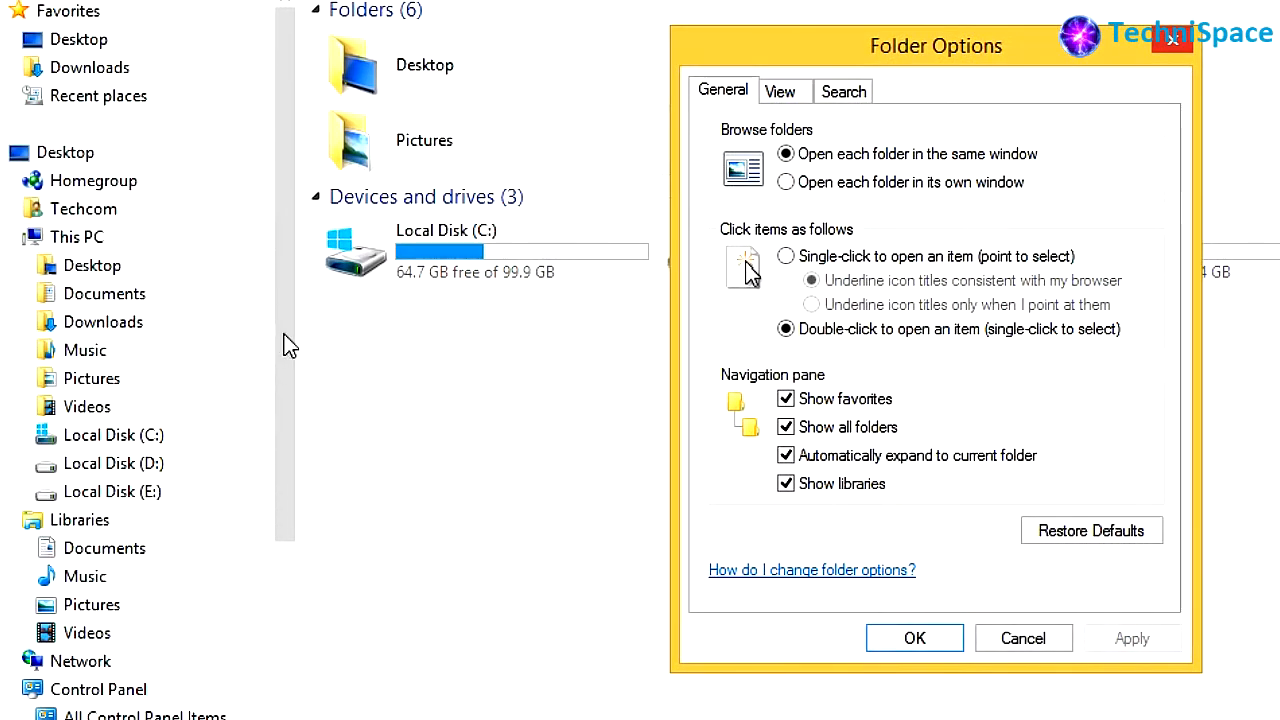
# Review the View tab's advanced settings and the Search tab in Folder Options, unchanged
pyautogui.click(913, 638)
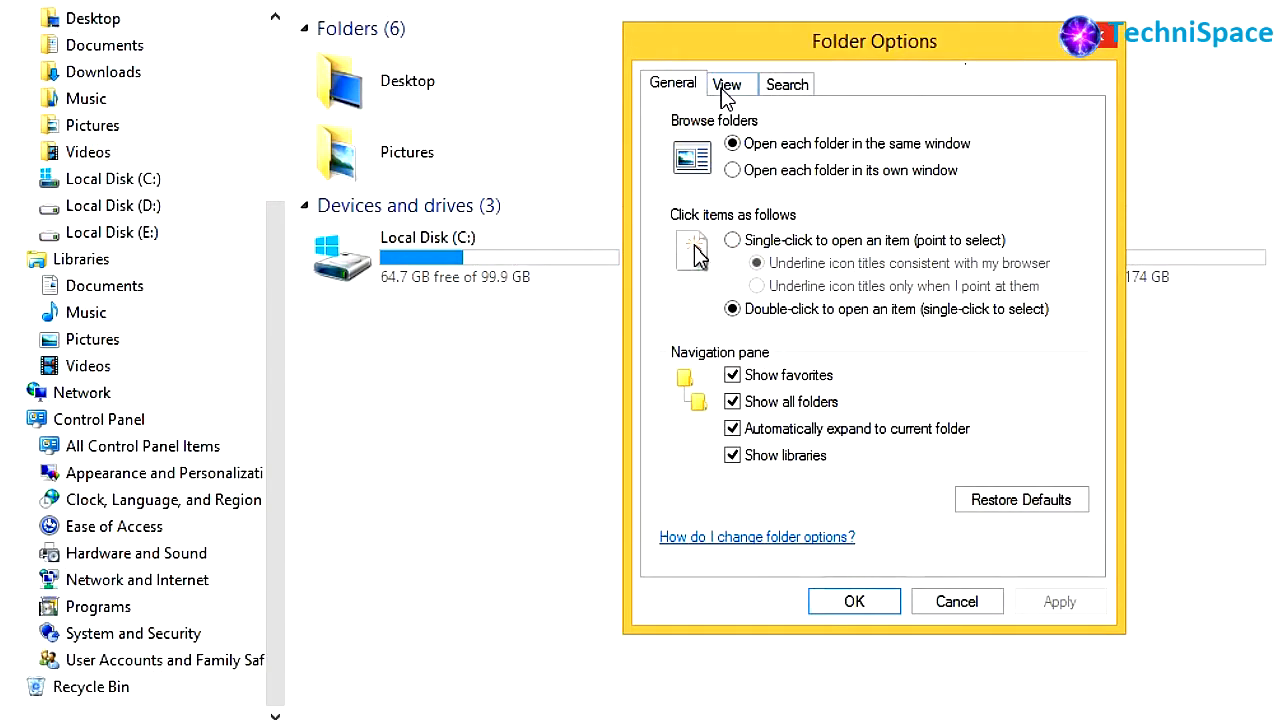
pyautogui.click(727, 83)
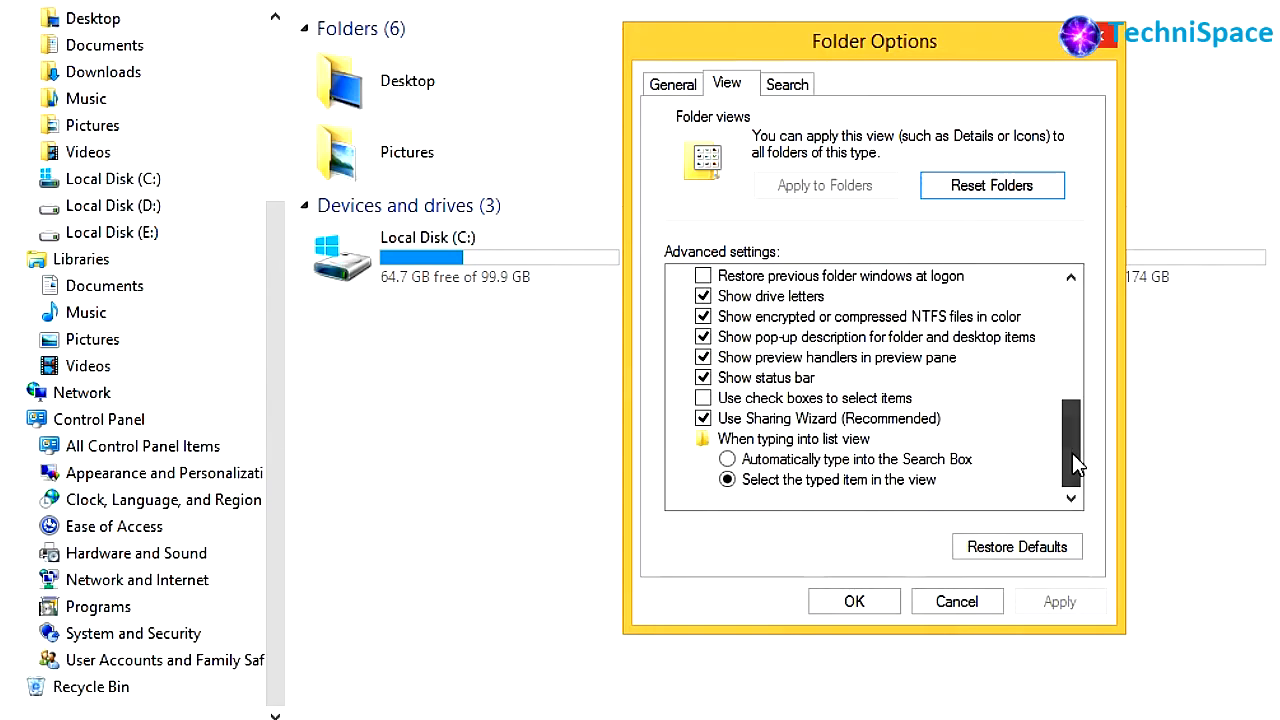
pyautogui.click(787, 84)
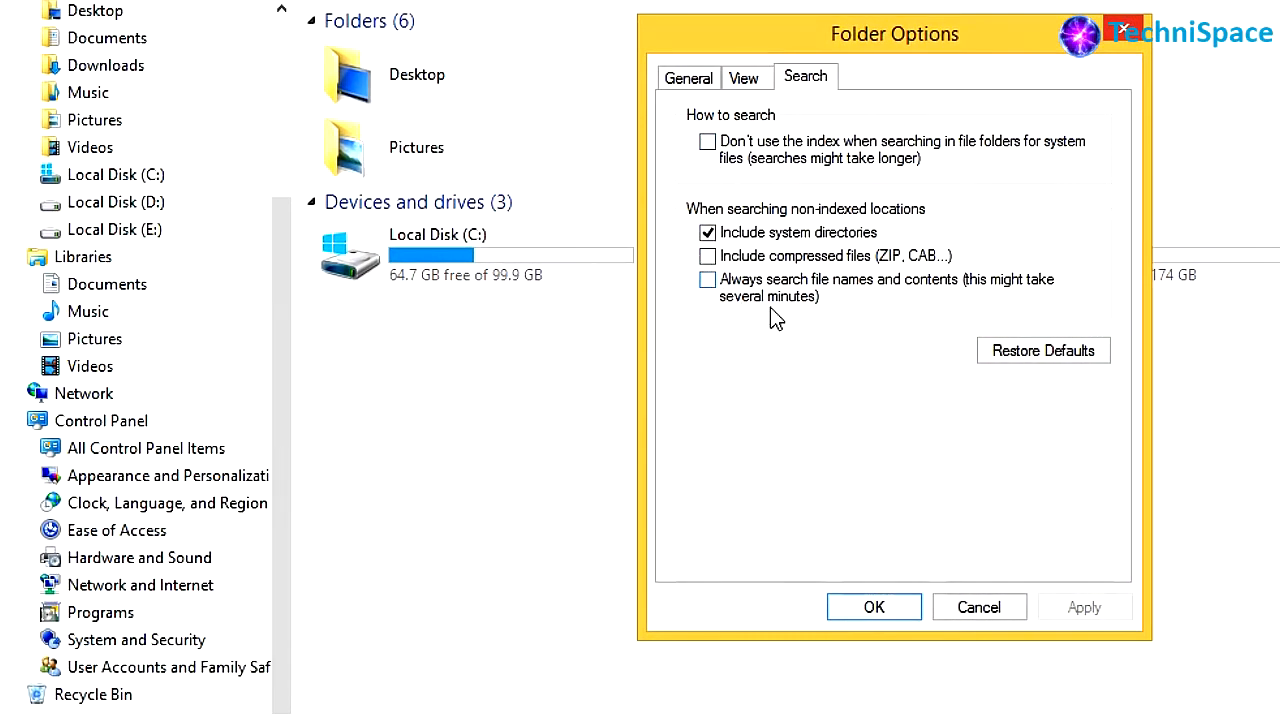
pyautogui.click(688, 77)
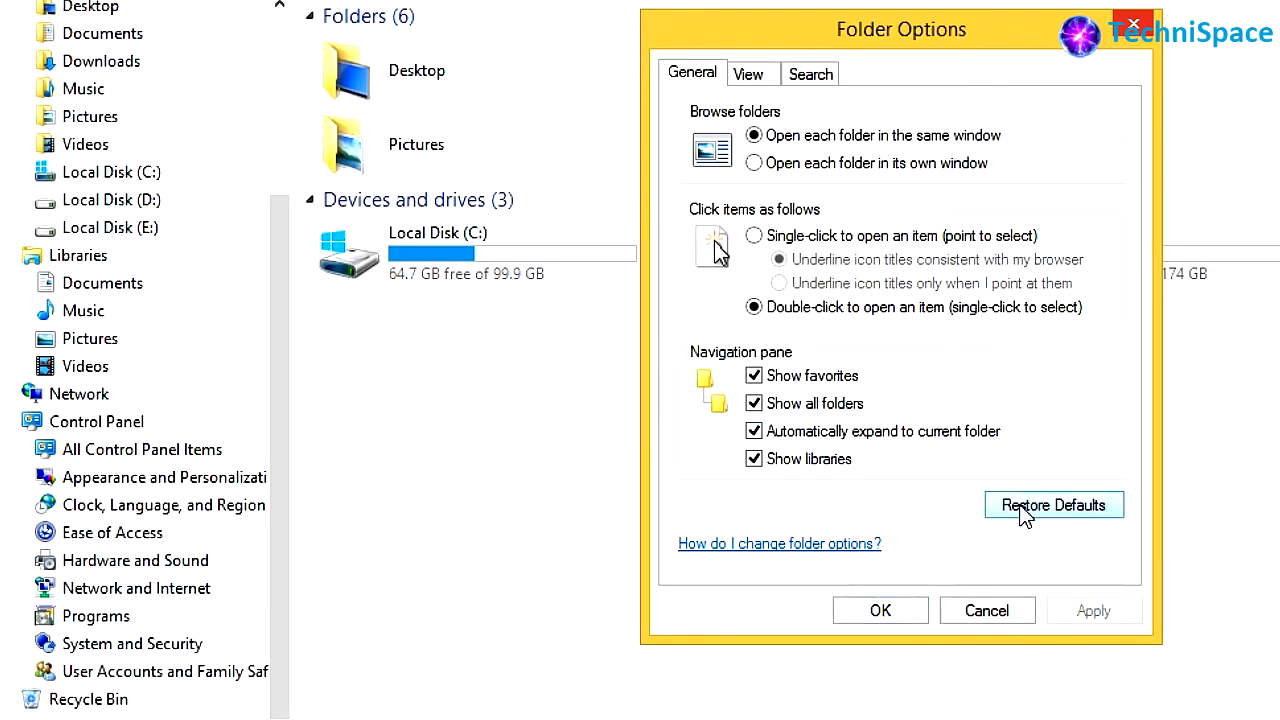
# Restore the General folder options to defaults, apply, and close Folder Options
pyautogui.click(1053, 504)
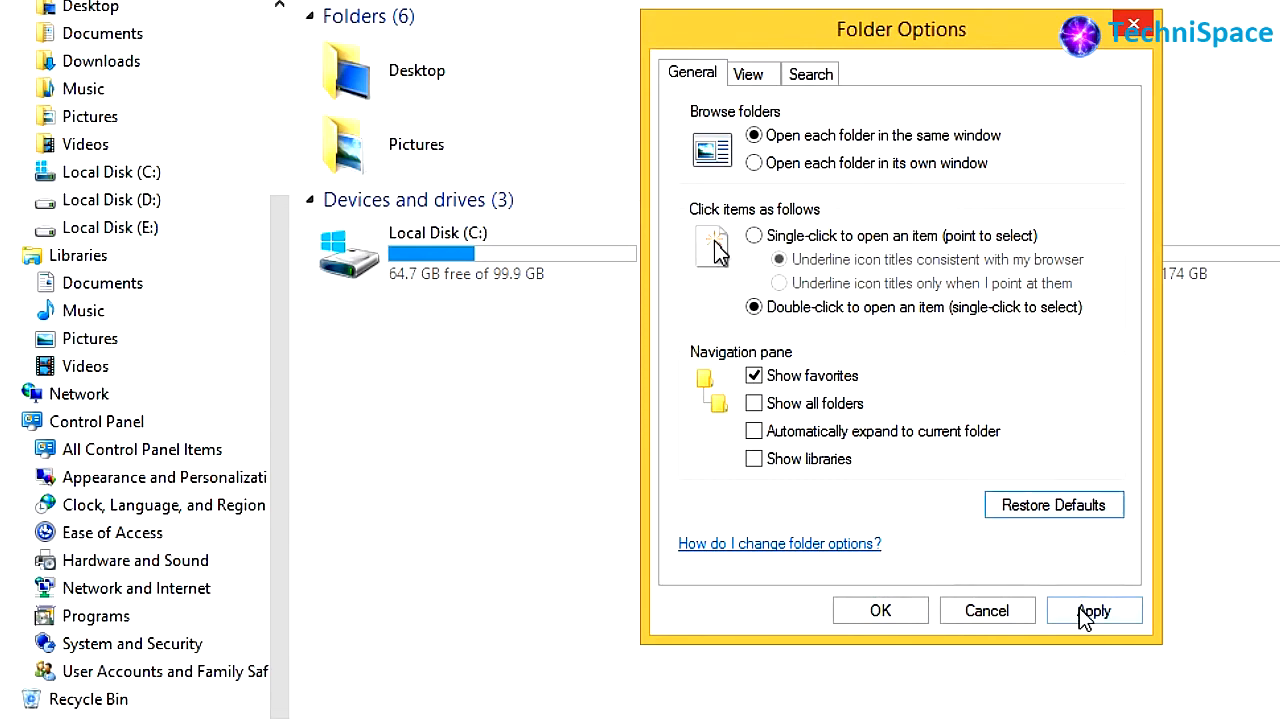
pyautogui.click(1093, 610)
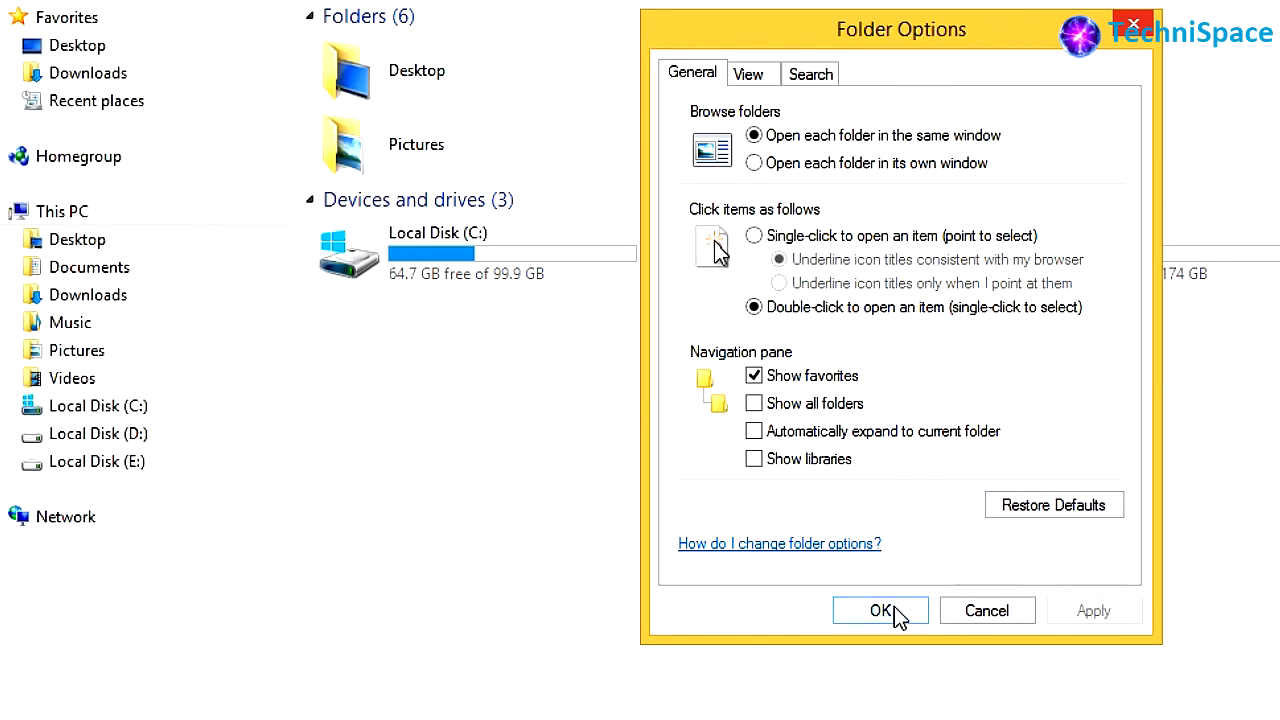
pyautogui.click(880, 610)
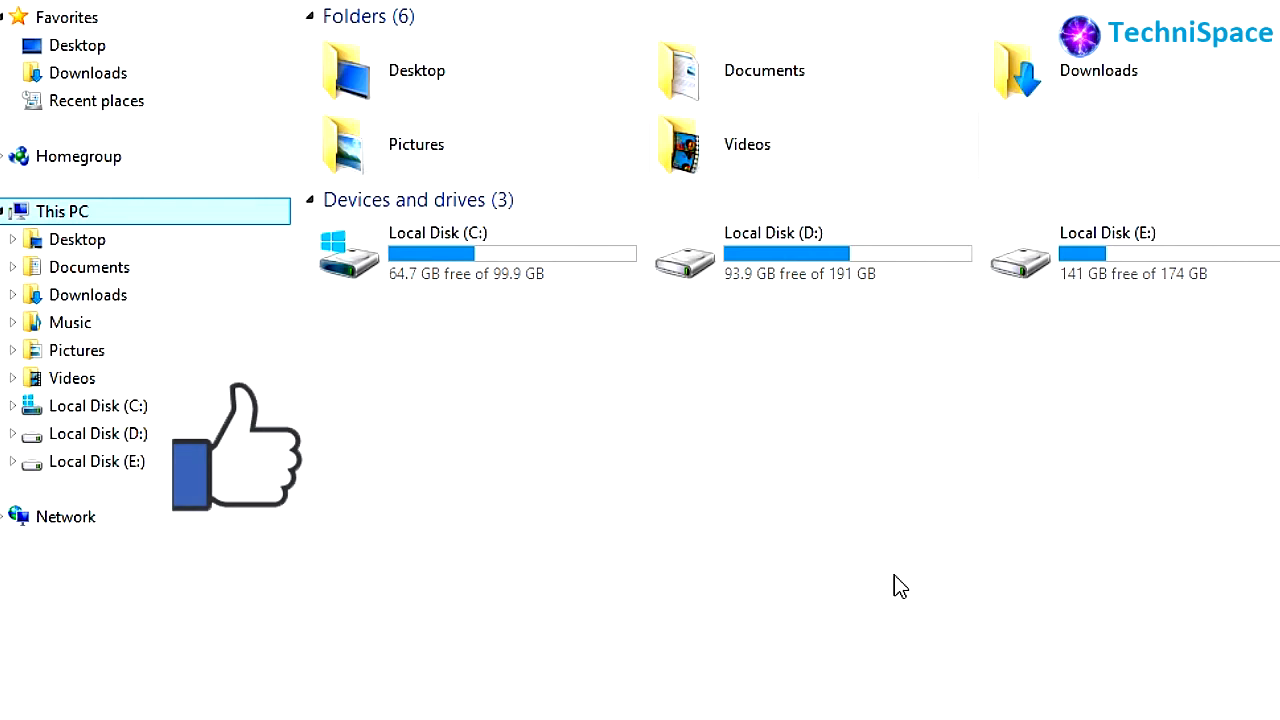